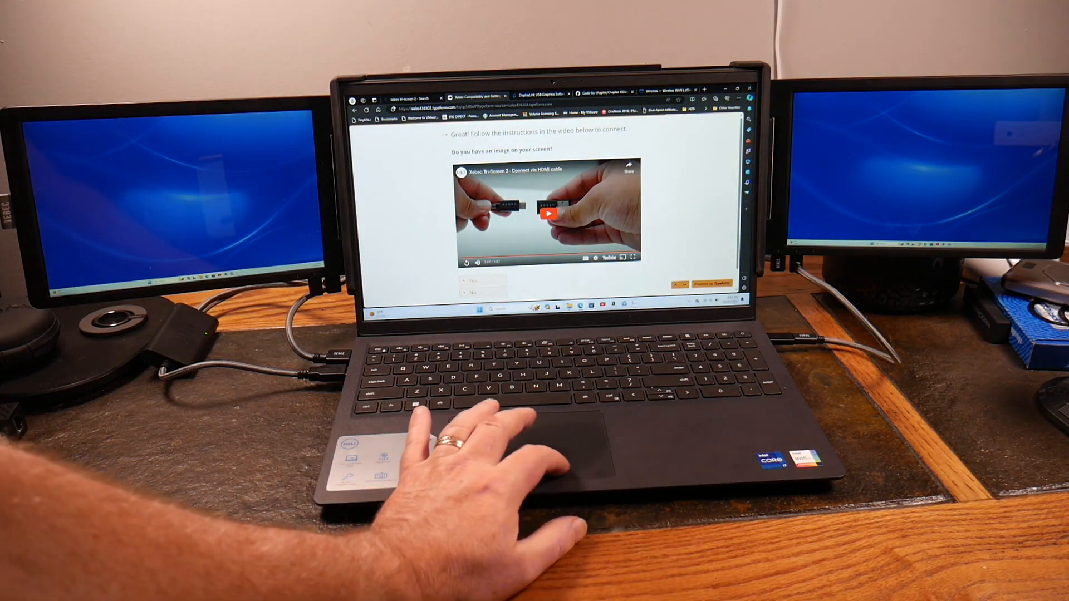
Choose The Tri-Screen 2 as the product and a Windows laptop as the laptop type
{"action": "right_click", "coordinate": [419, 98]}
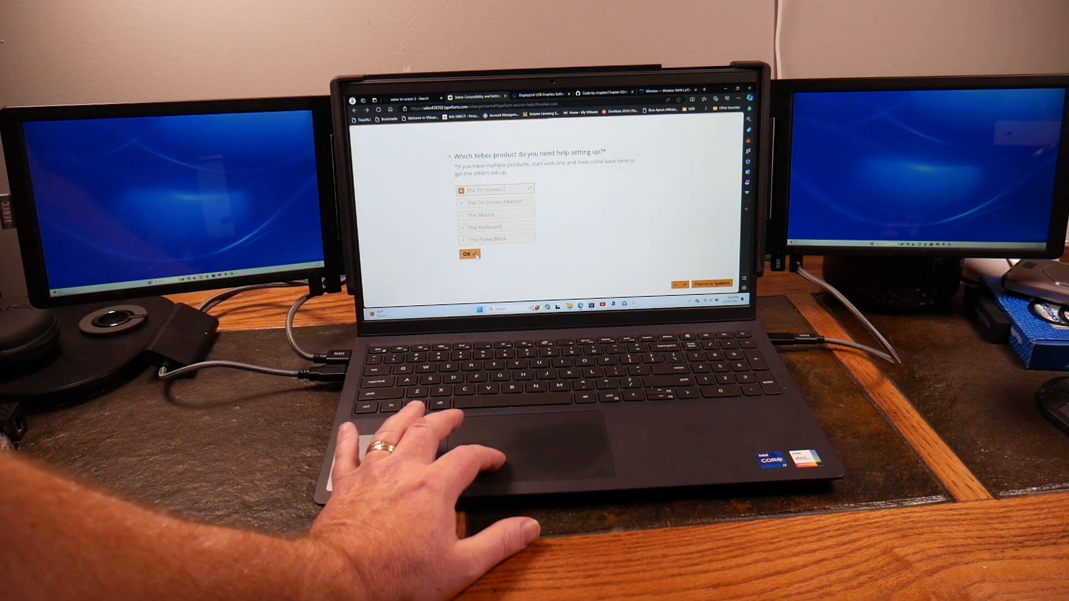
{"action": "left_click", "coordinate": [467, 254]}
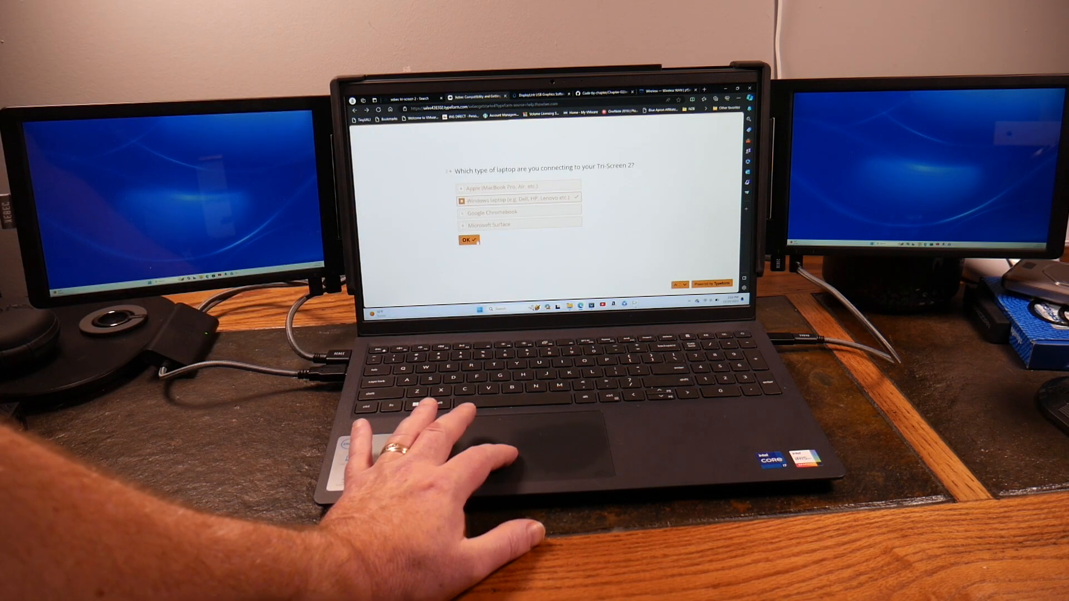